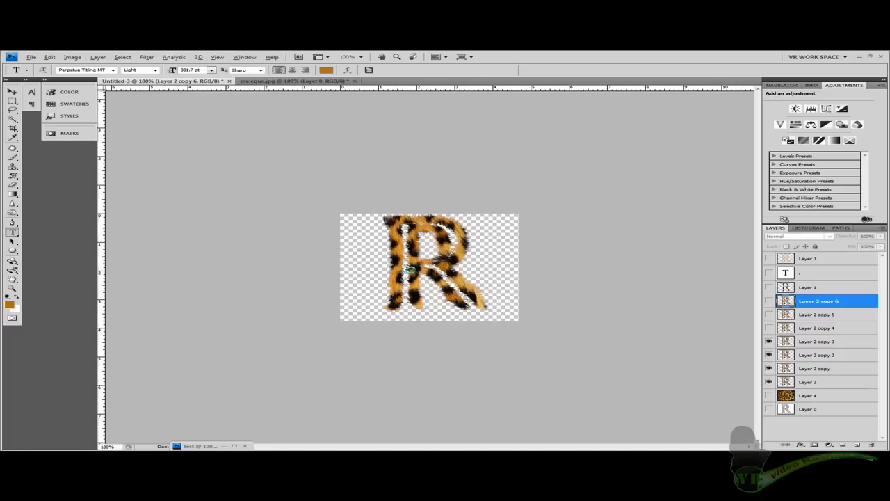
pyautogui.moveTo(283, 296)
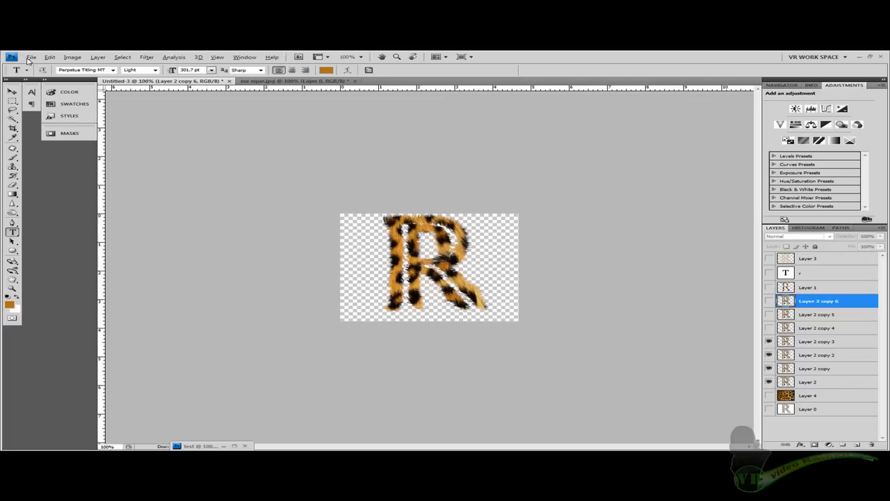
# Create a new white 1280 × 720 px, 72 ppi document named main.
pyautogui.click(30, 57)
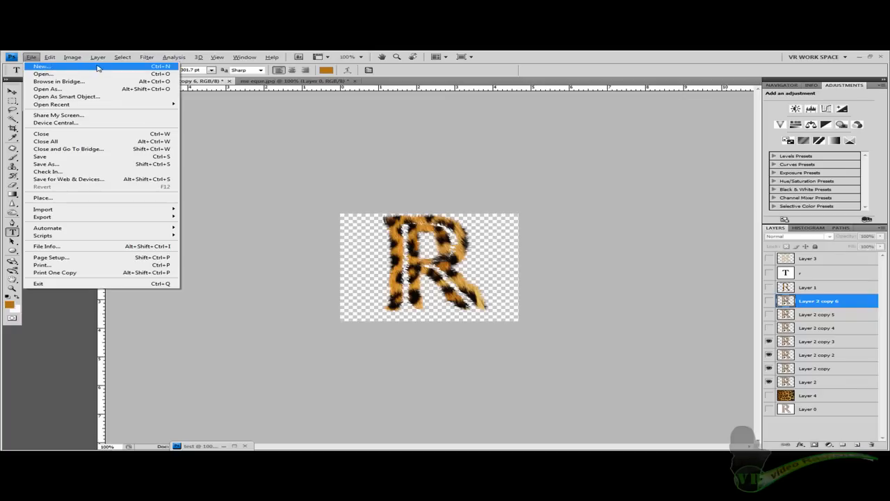
pyautogui.click(37, 65)
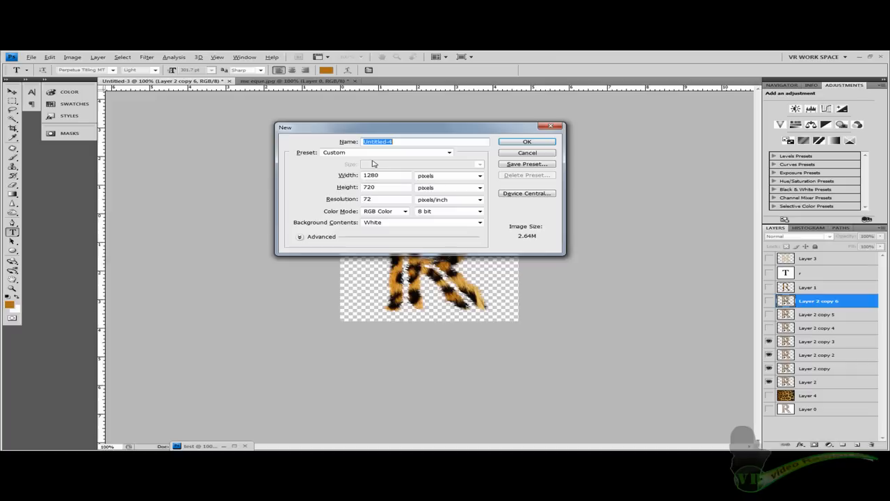
pyautogui.moveTo(295, 256)
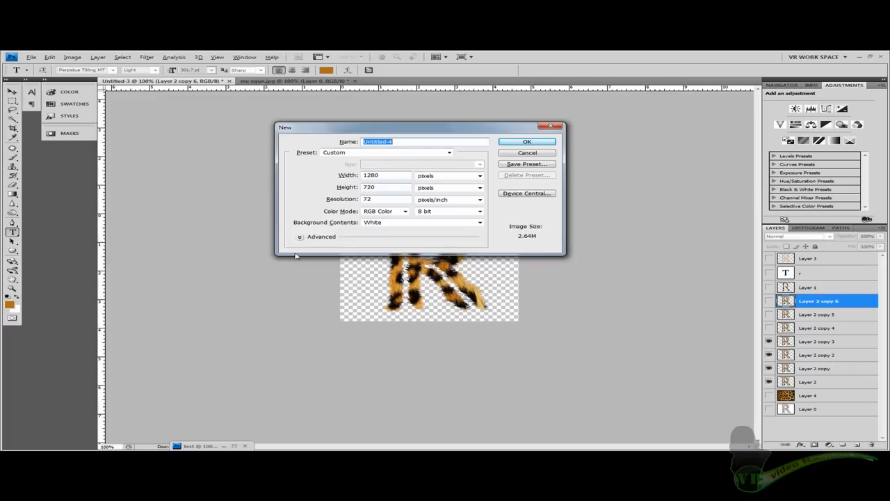
pyautogui.moveTo(395, 164)
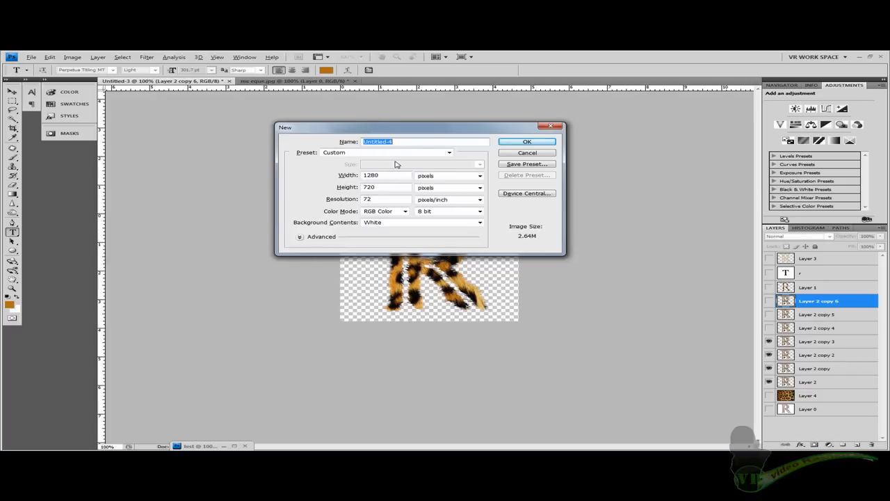
pyautogui.write('main')
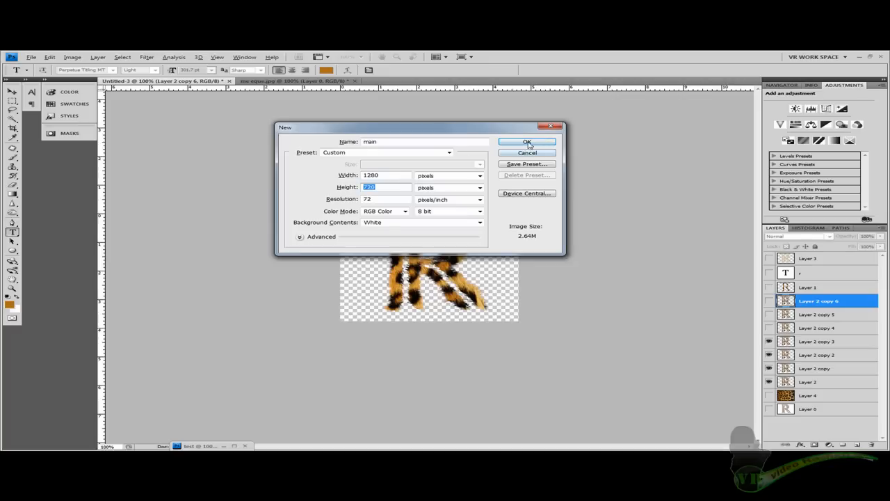
pyautogui.click(528, 142)
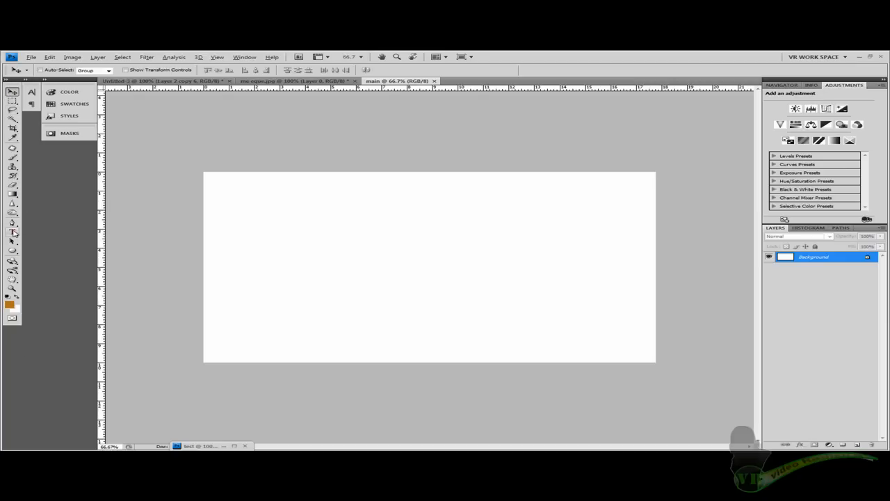
pyautogui.moveTo(12, 229)
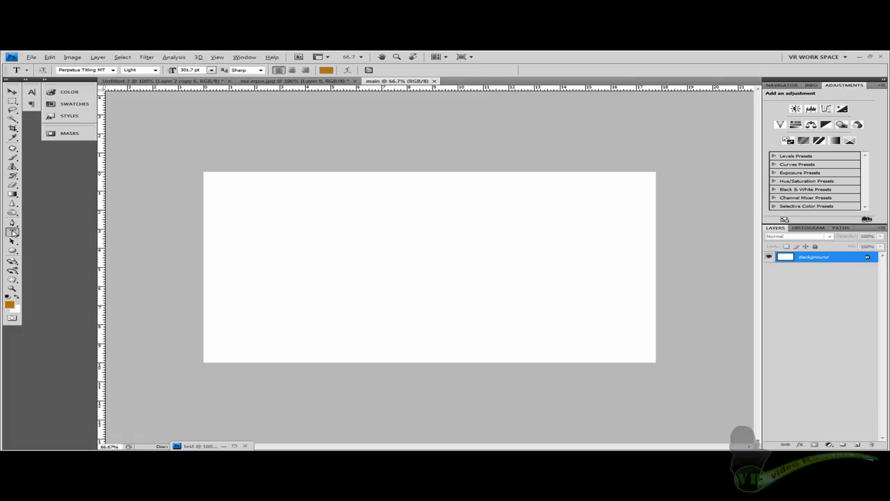
pyautogui.moveTo(13, 233)
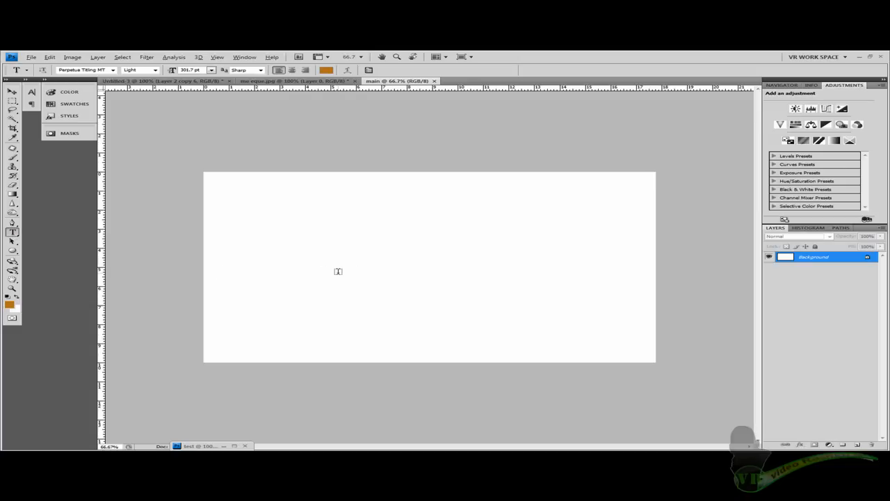
# Add a capital R as a text layer on the white canvas.
pyautogui.click(338, 273)
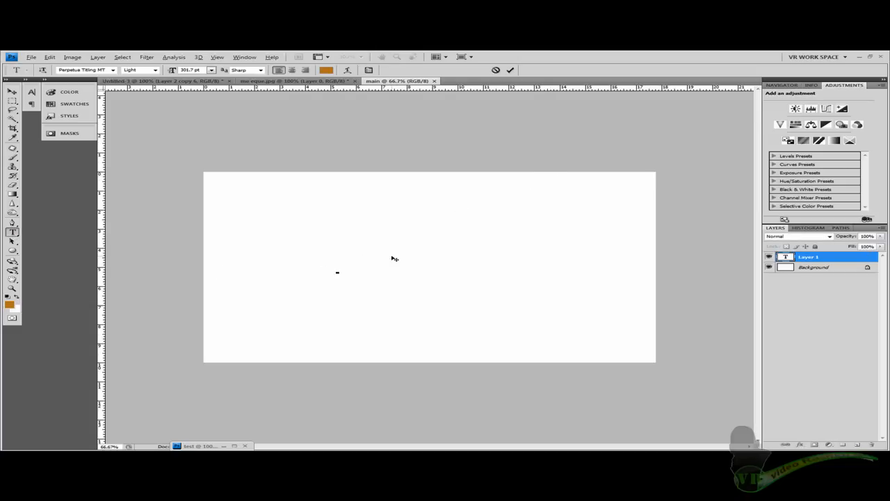
pyautogui.write('R')
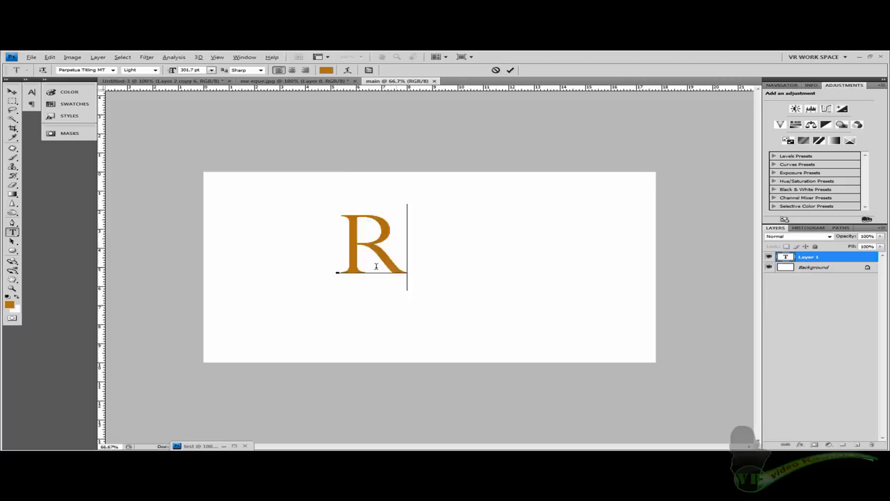
# Restyle the selected R, trying typefaces until a bold sans-serif is chosen.
pyautogui.click(139, 70)
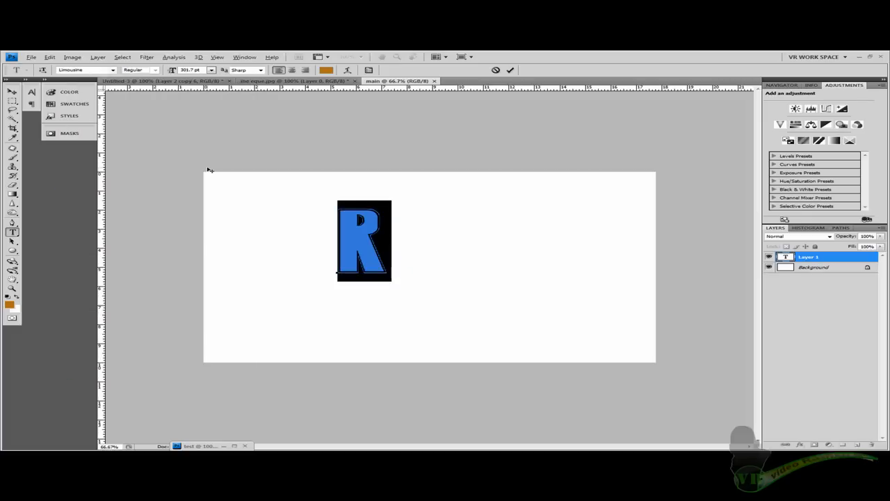
pyautogui.moveTo(403, 256)
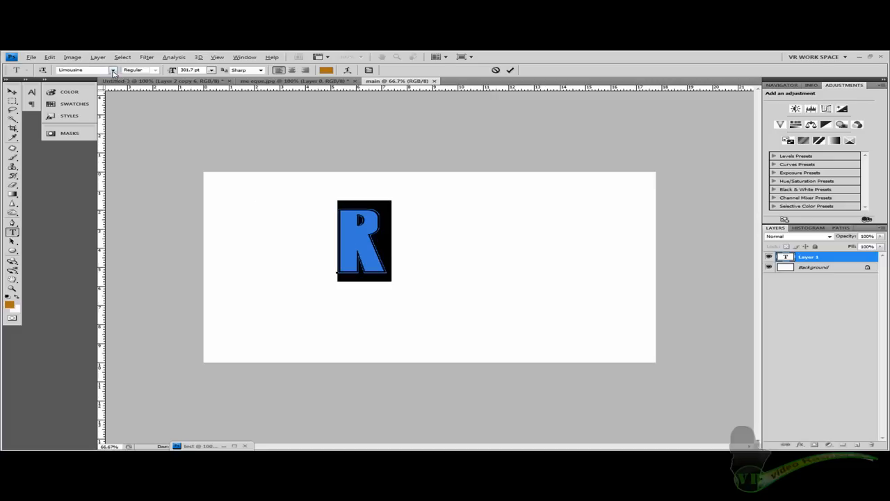
pyautogui.click(111, 70)
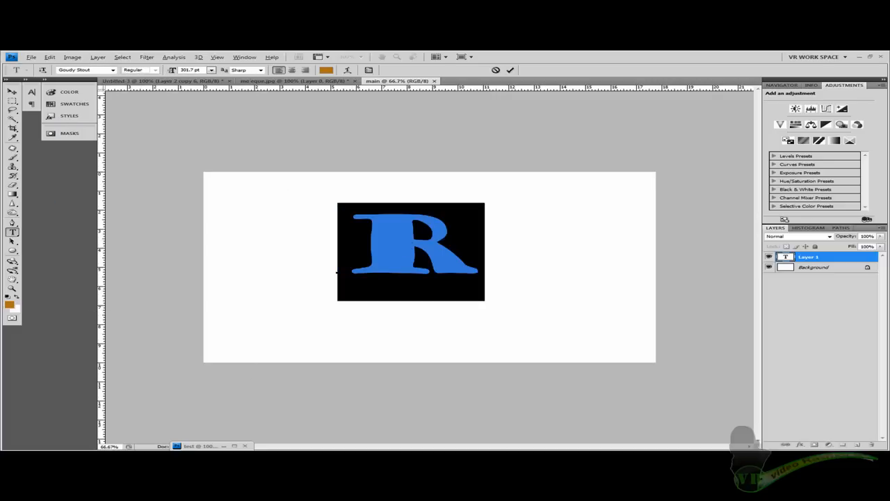
pyautogui.click(111, 70)
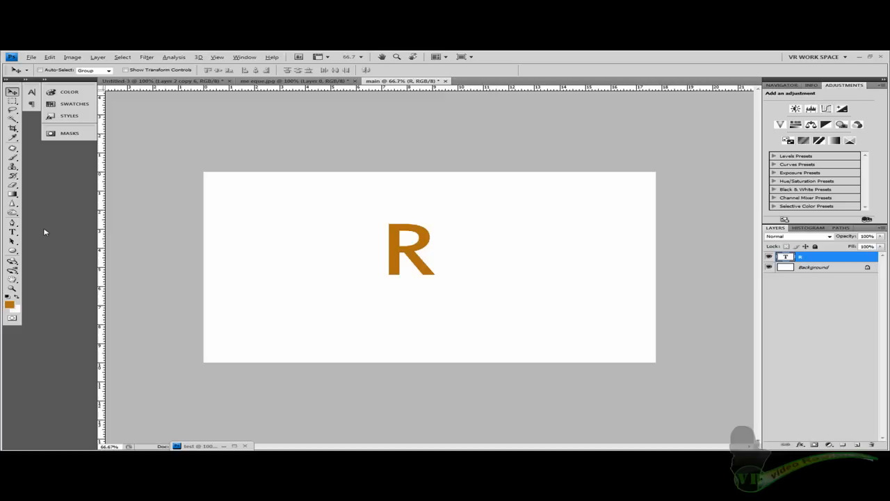
# Reselect the R text layer to edit and check its typeface.
pyautogui.click(11, 231)
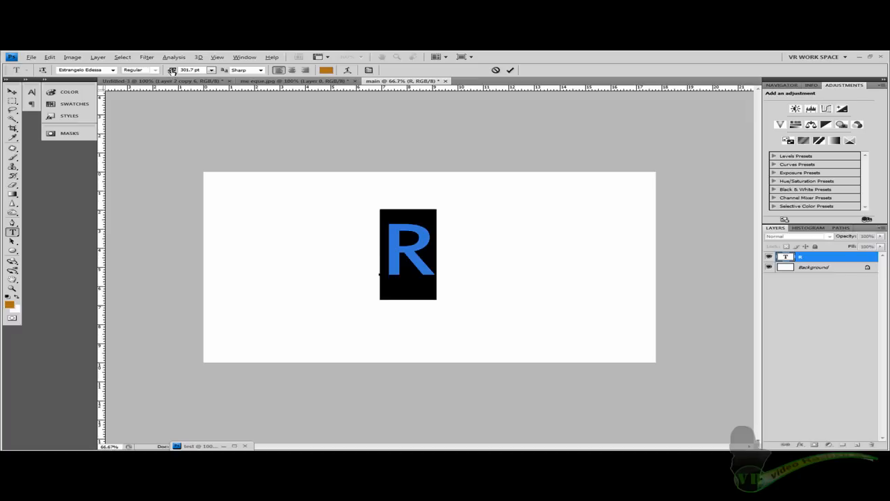
pyautogui.moveTo(188, 70)
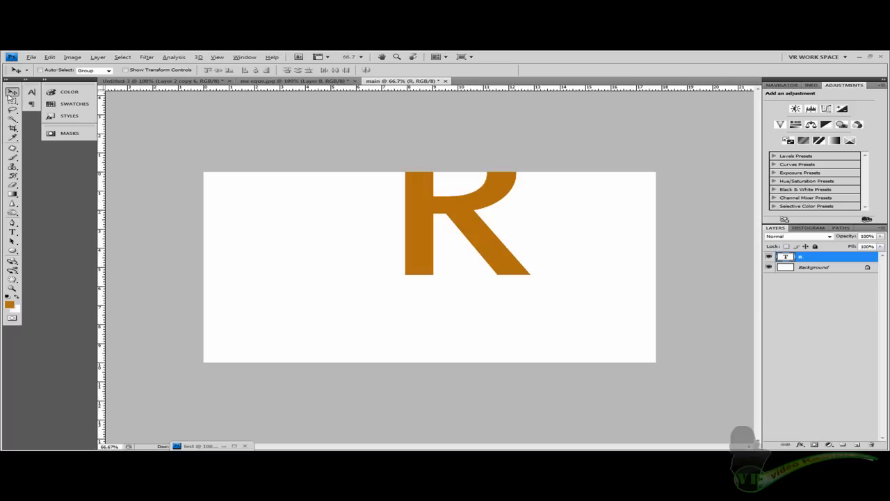
pyautogui.moveTo(470, 220)
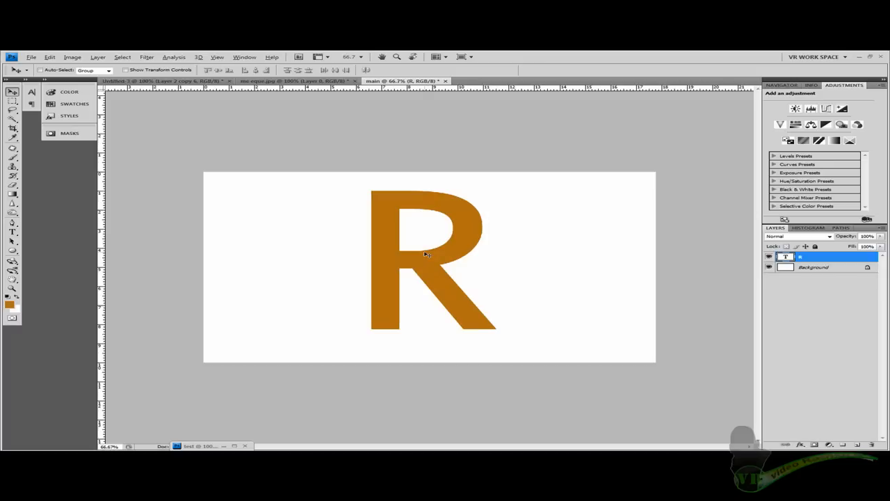
pyautogui.moveTo(12, 158)
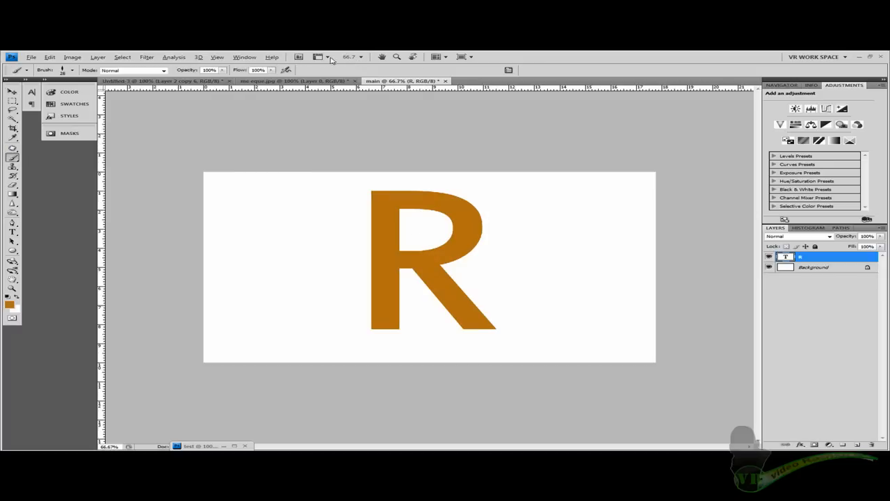
# Bring up the Brushes panel, dock it with the other panels and select Brush Tip Shape.
pyautogui.click(245, 57)
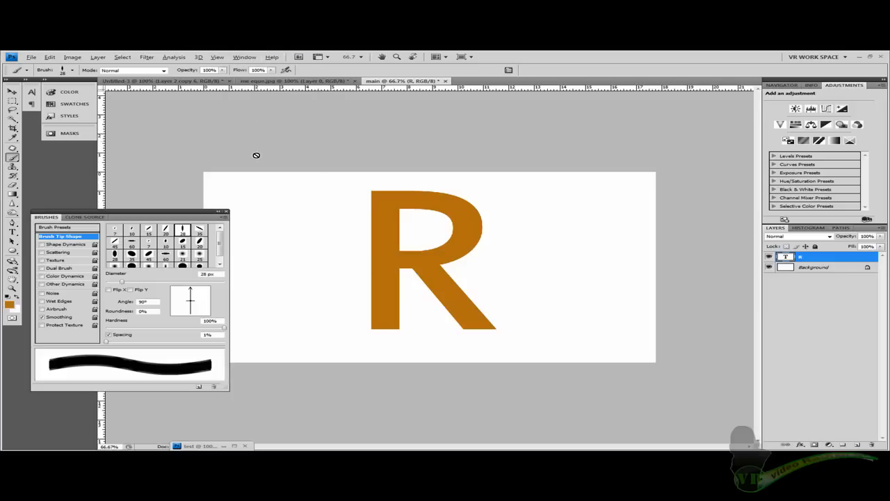
pyautogui.moveTo(128, 217); pyautogui.dragTo(198, 170)
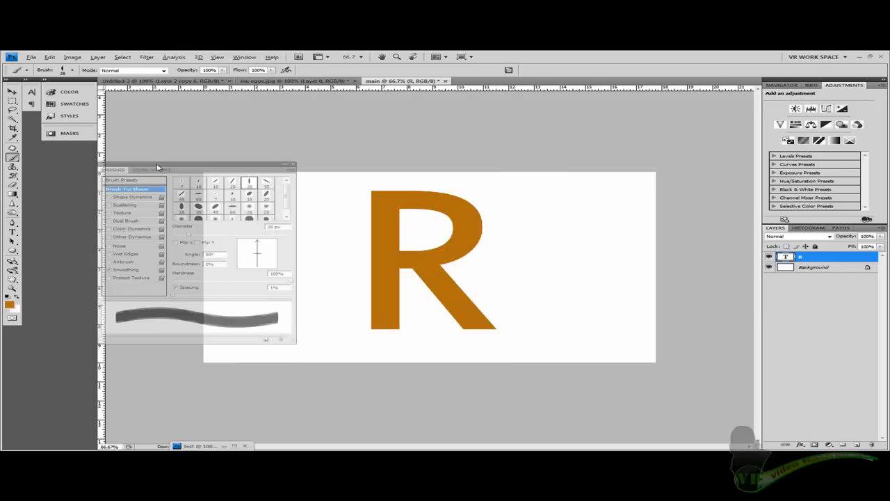
pyautogui.moveTo(158, 167); pyautogui.dragTo(147, 92)
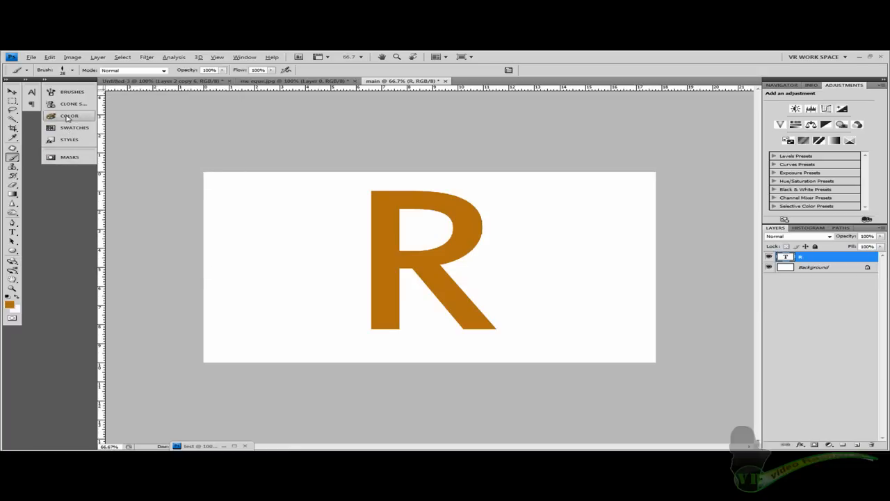
pyautogui.click(77, 92)
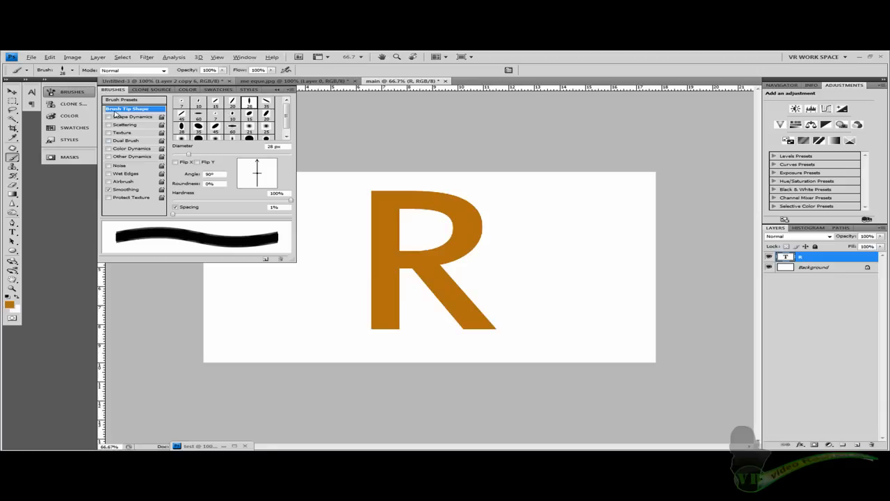
pyautogui.moveTo(132, 117)
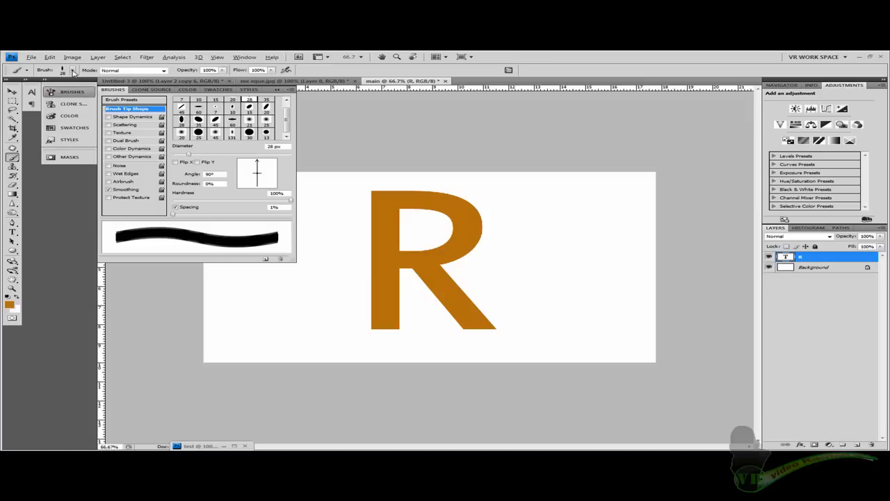
# Reset the brush presets to the default set via the preset picker's flyout menu.
pyautogui.click(72, 71)
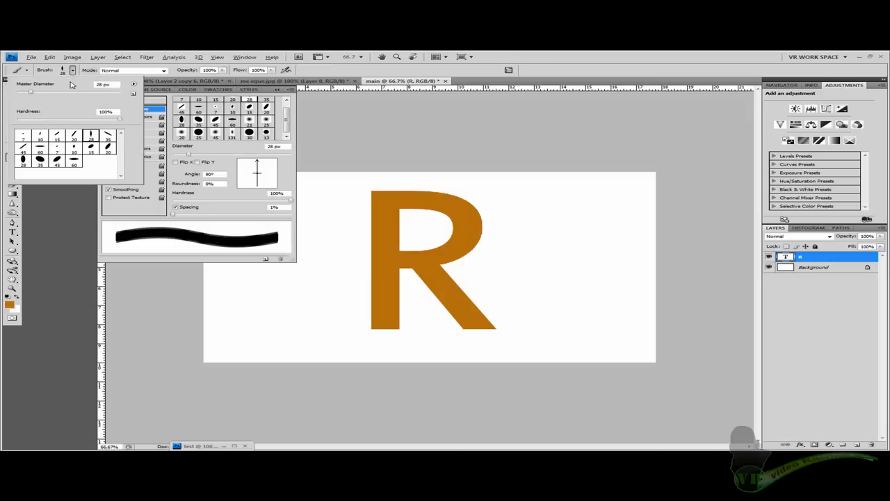
pyautogui.click(134, 85)
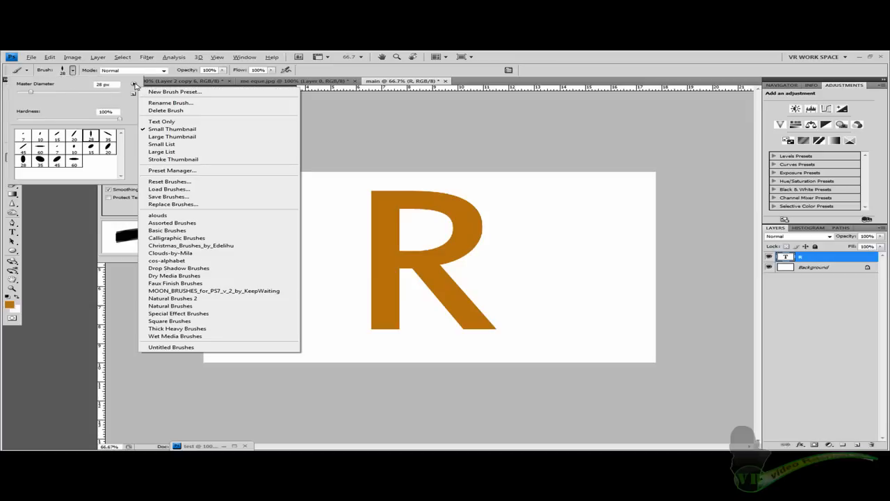
pyautogui.moveTo(161, 143)
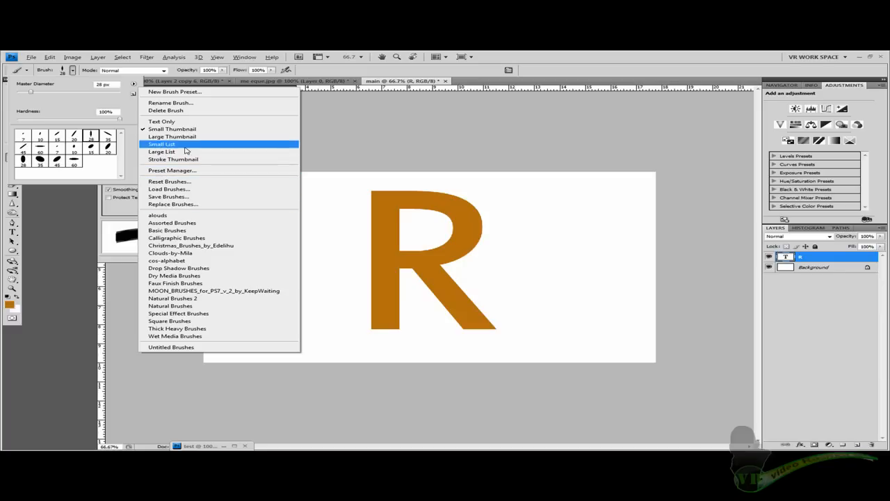
pyautogui.moveTo(182, 180)
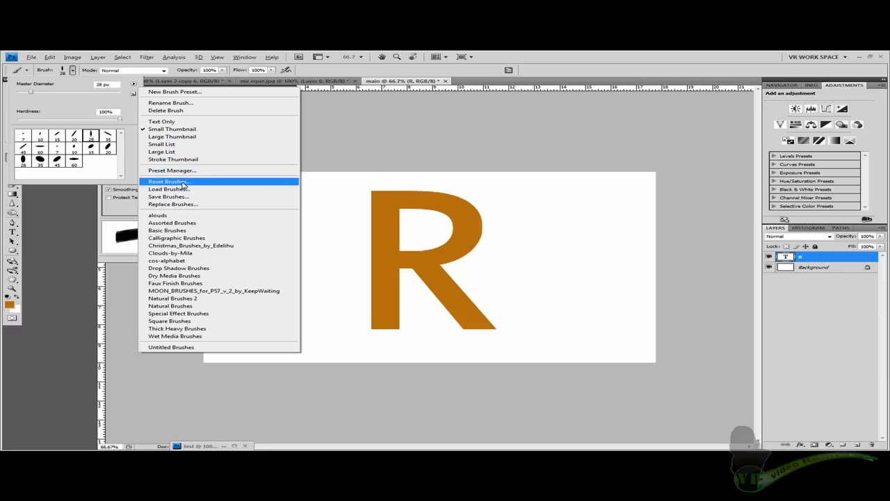
pyautogui.click(169, 181)
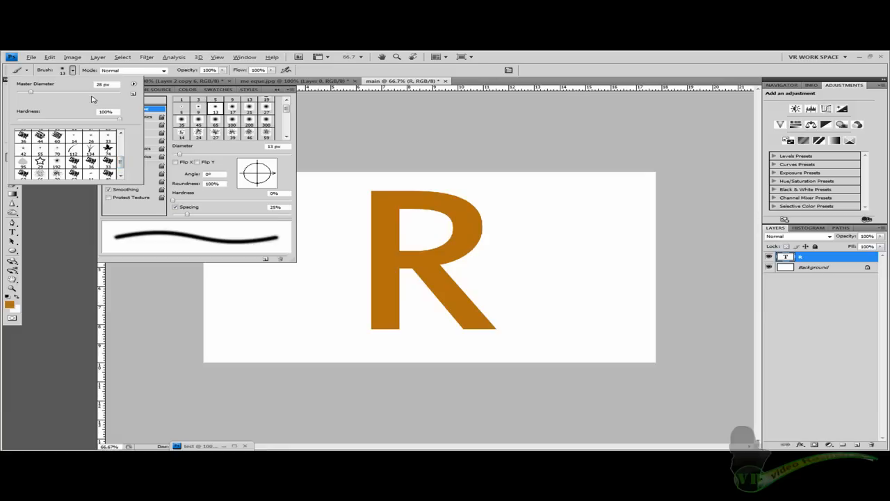
pyautogui.moveTo(130, 95)
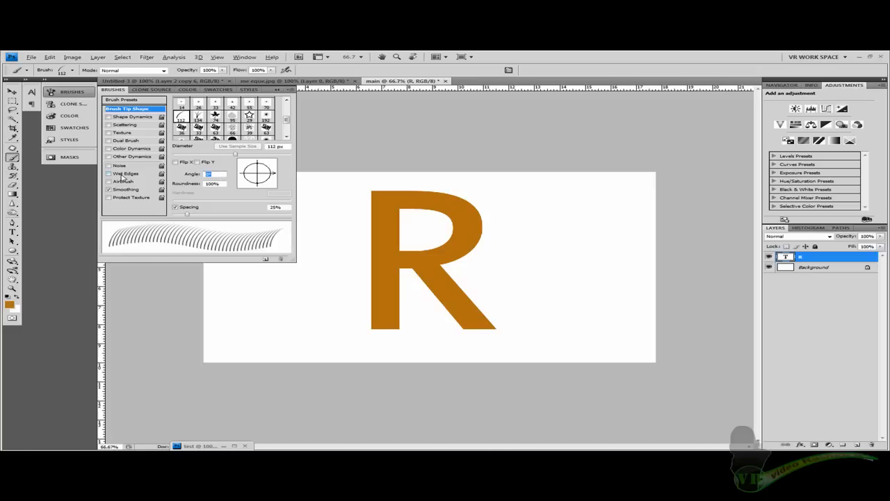
pyautogui.moveTo(122, 172)
pyautogui.write('-130')
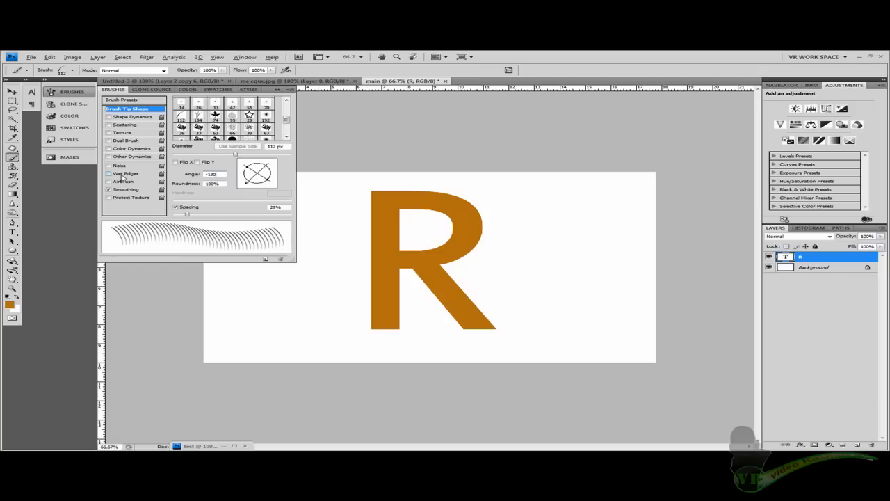
pyautogui.moveTo(120, 128)
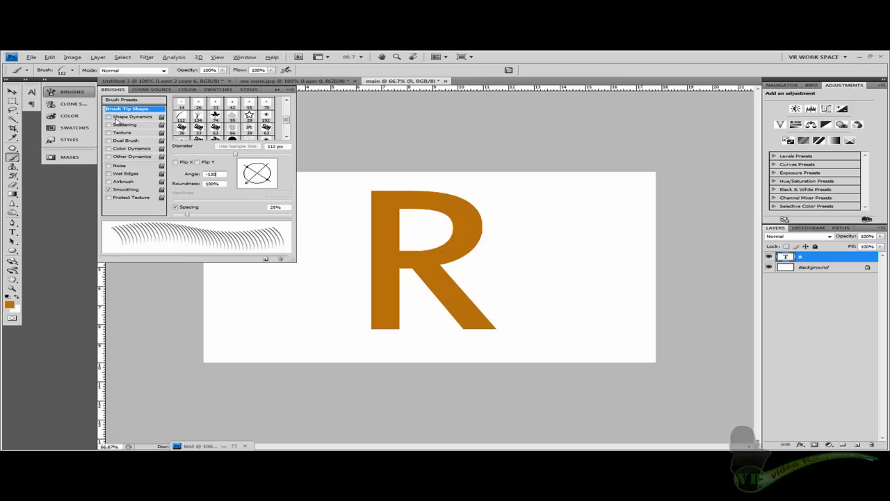
# Enable Shape Dynamics, Scattering and Color Dynamics on the grass brush, then go to the foreground colour swatch.
pyautogui.click(109, 122)
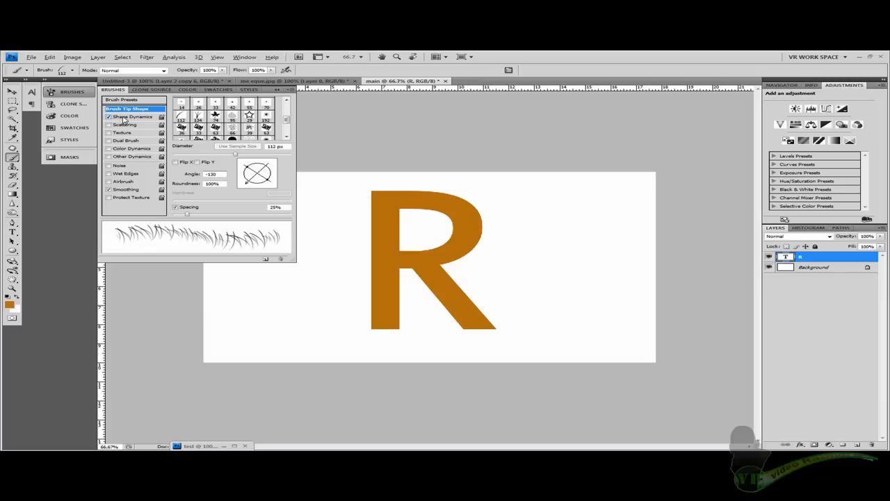
pyautogui.click(124, 125)
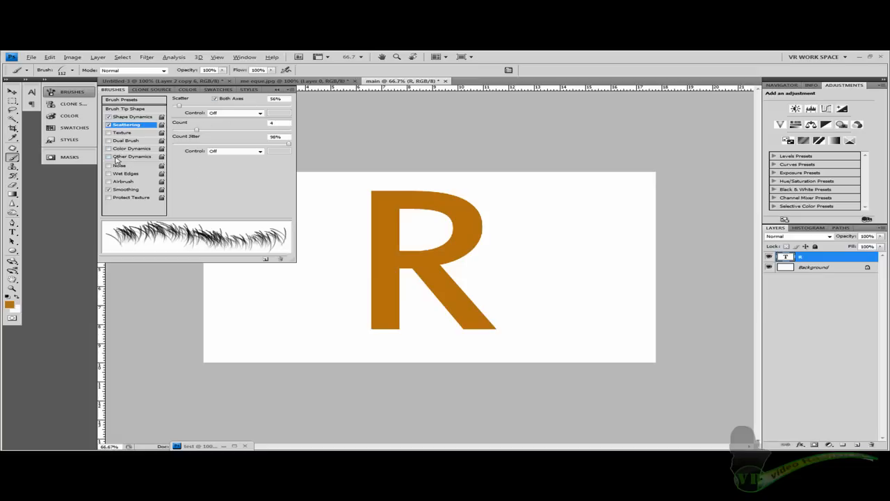
pyautogui.click(128, 148)
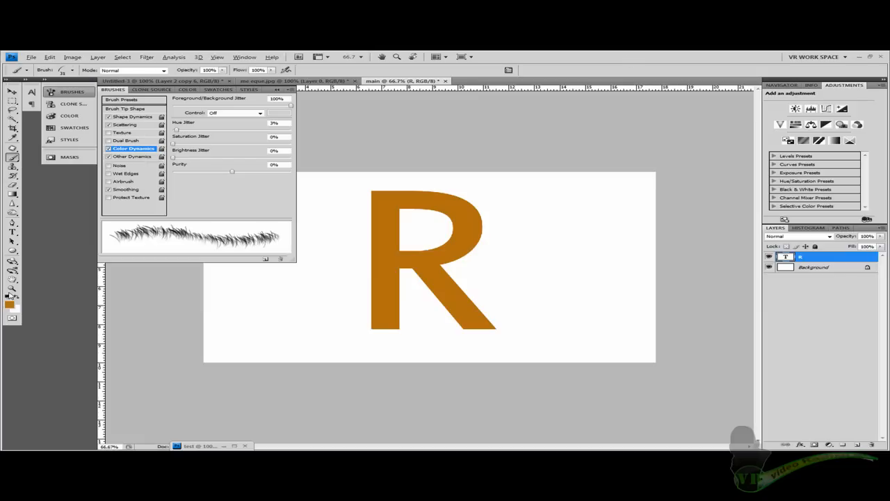
pyautogui.click(8, 315)
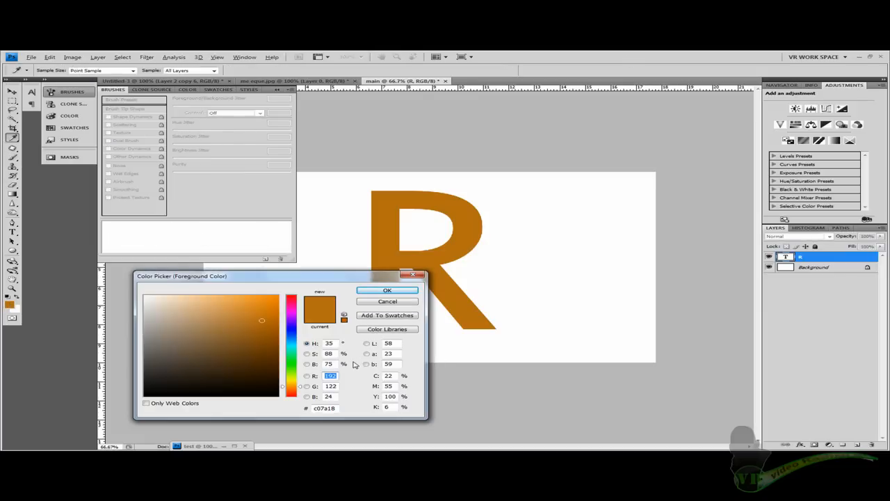
# Set the foreground colour to a dark brown and add a new empty layer for the fur.
pyautogui.click(255, 364)
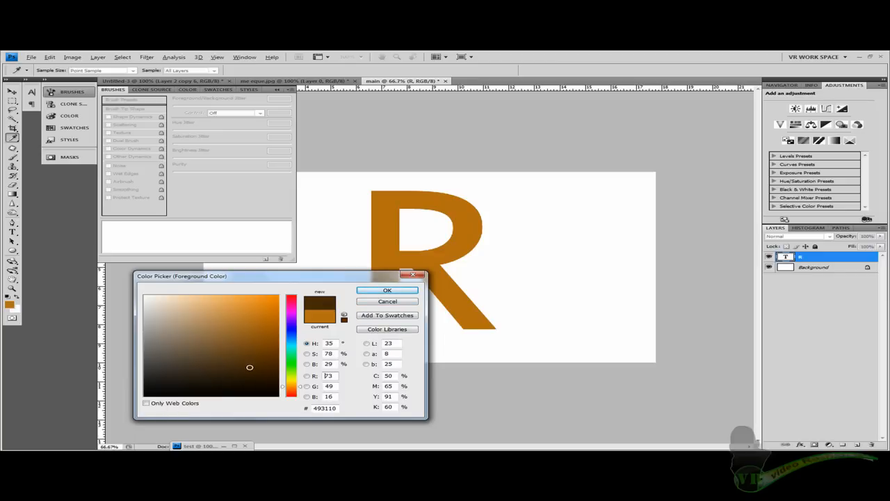
pyautogui.click(267, 359)
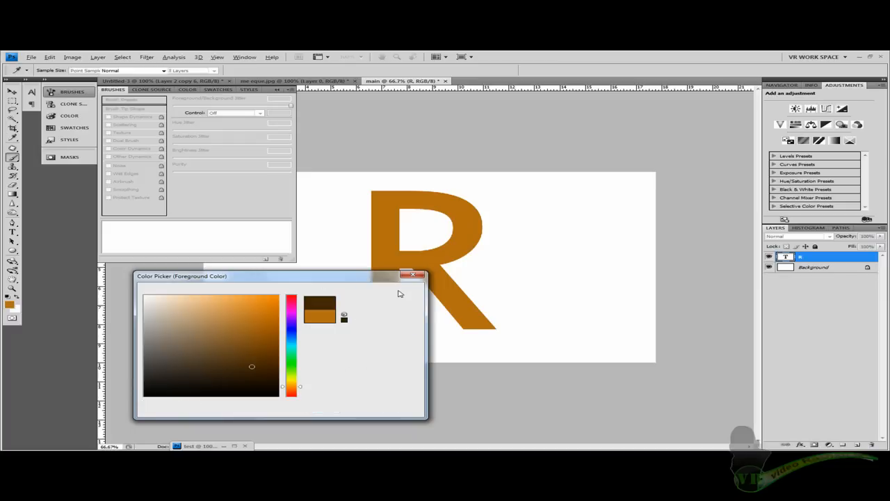
pyautogui.click(415, 274)
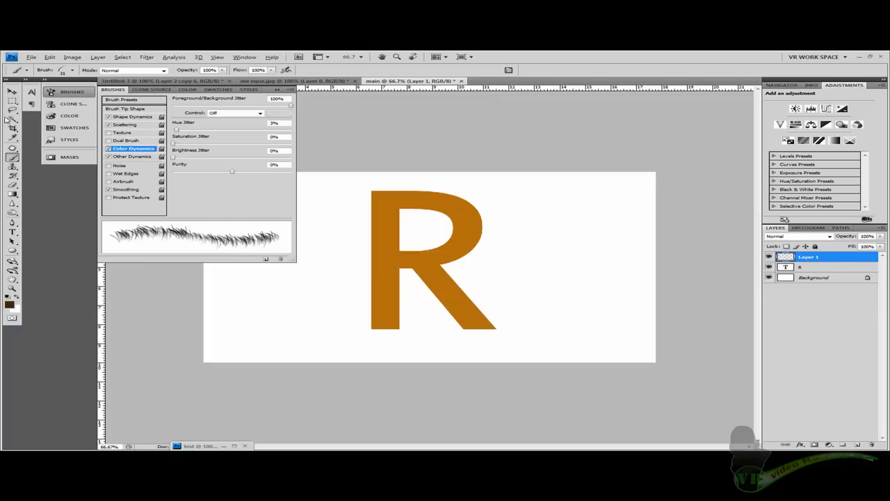
pyautogui.moveTo(56, 210)
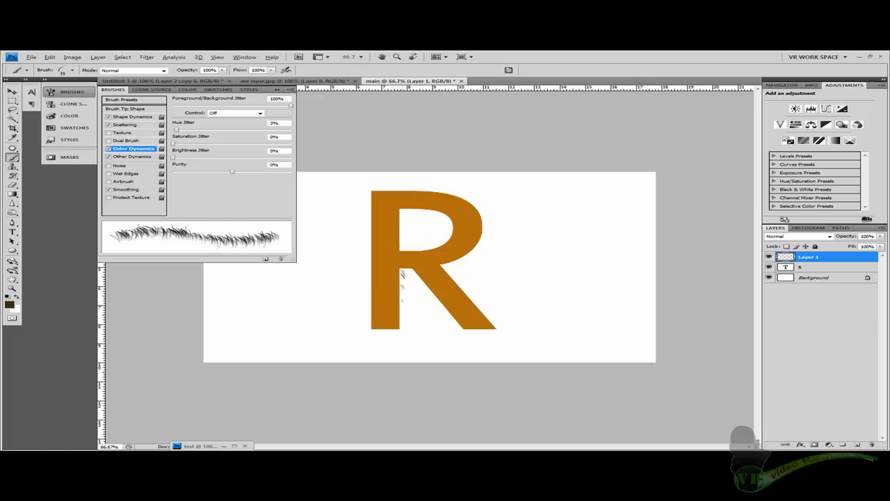
# Paint dark fur strokes down the left edge of the R's stem on Layer 1.
pyautogui.moveTo(402, 267); pyautogui.dragTo(402, 327)
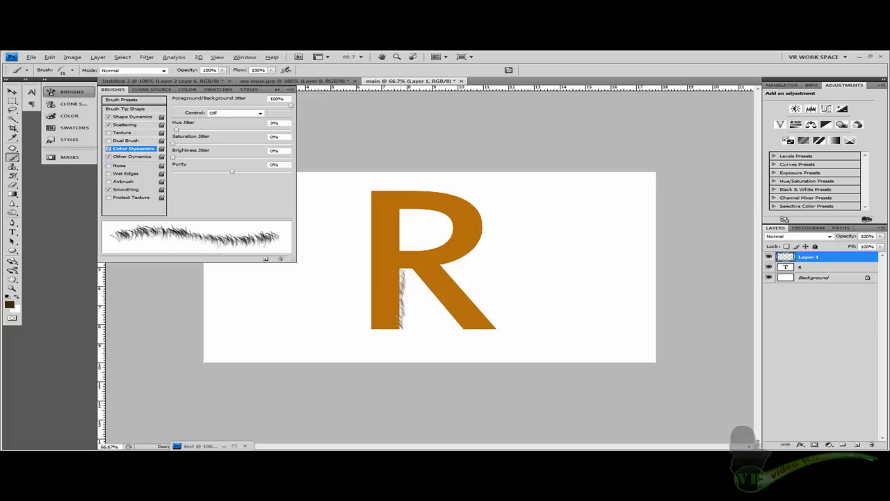
pyautogui.moveTo(400, 278); pyautogui.dragTo(402, 320)
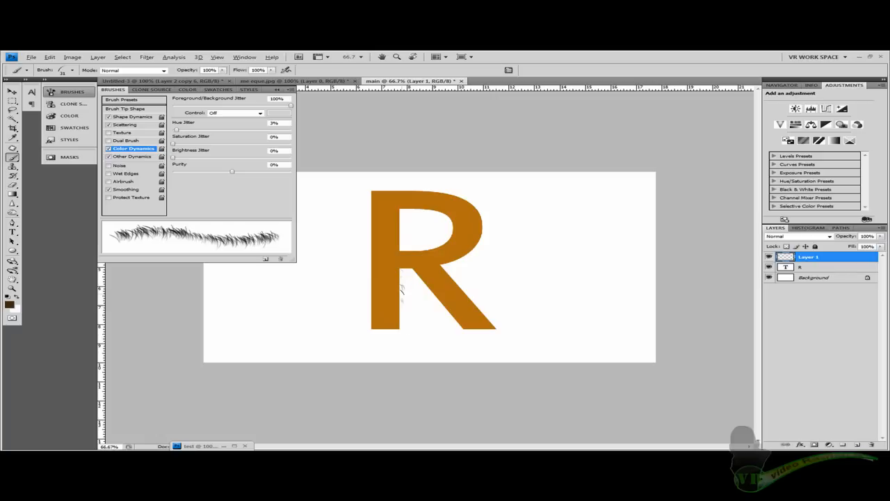
pyautogui.moveTo(364, 55)
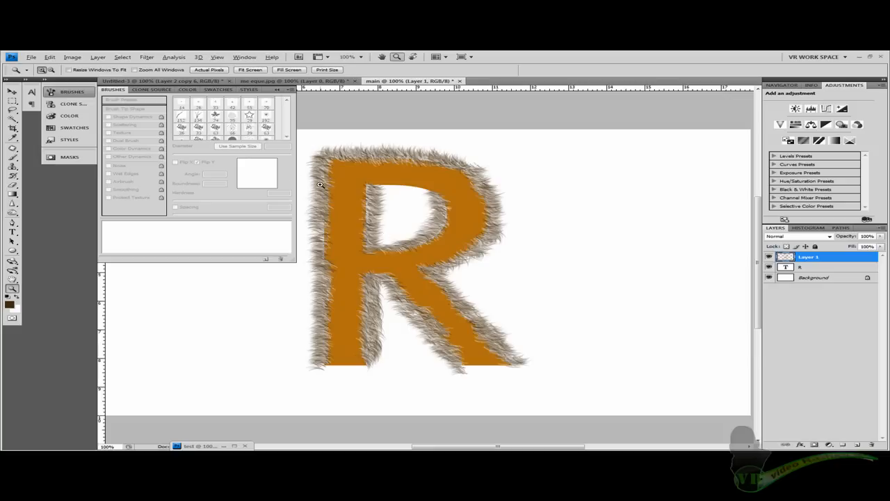
pyautogui.moveTo(395, 188)
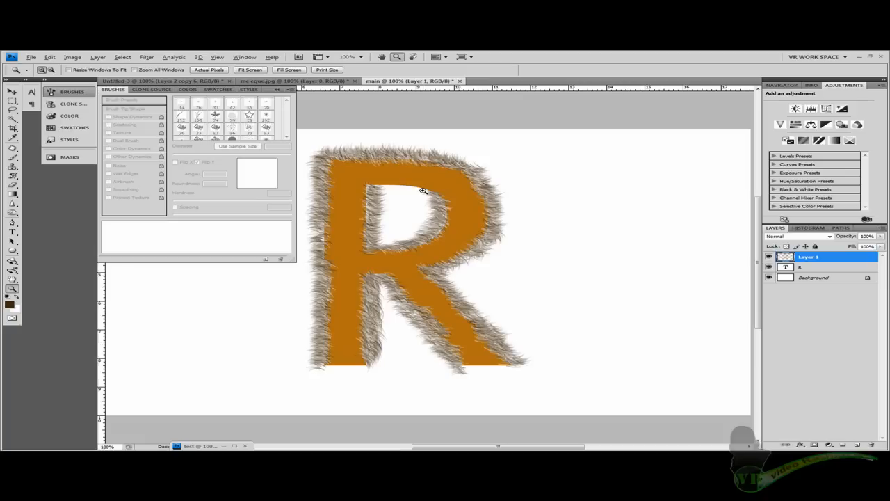
pyautogui.moveTo(6, 132)
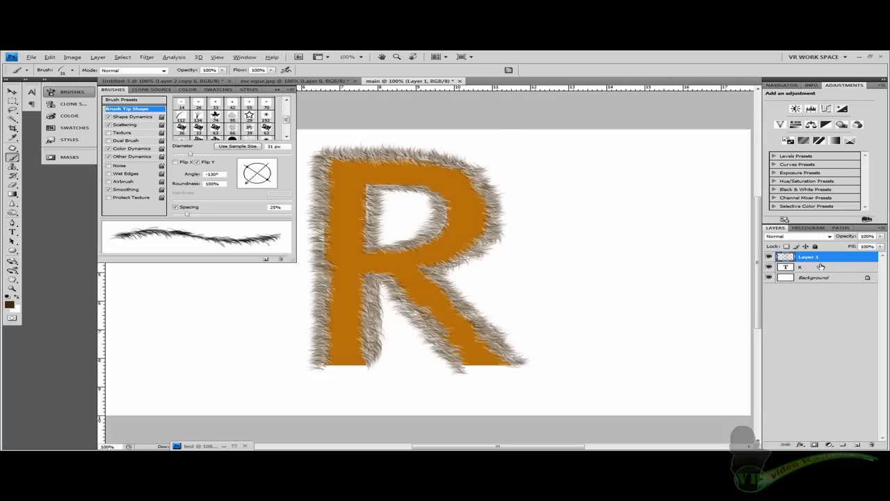
# Switch over to Adobe Bridge to browse for a leopard-print image.
pyautogui.click(810, 256)
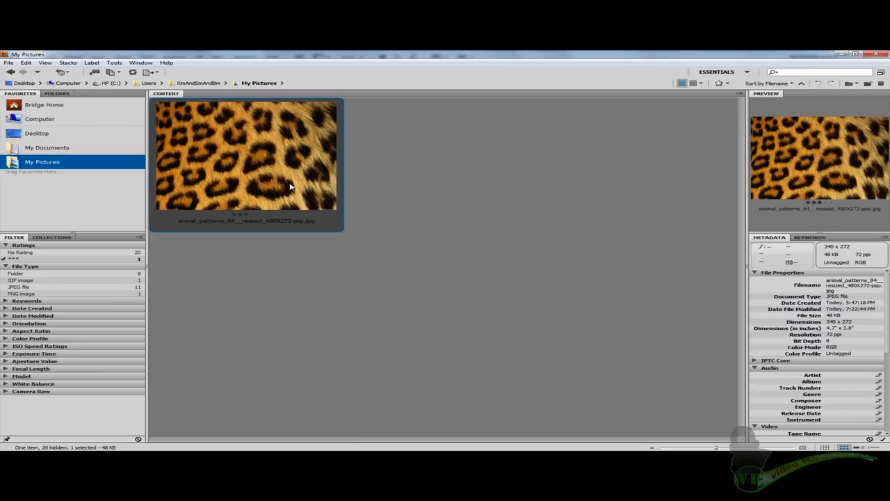
pyautogui.moveTo(222, 189)
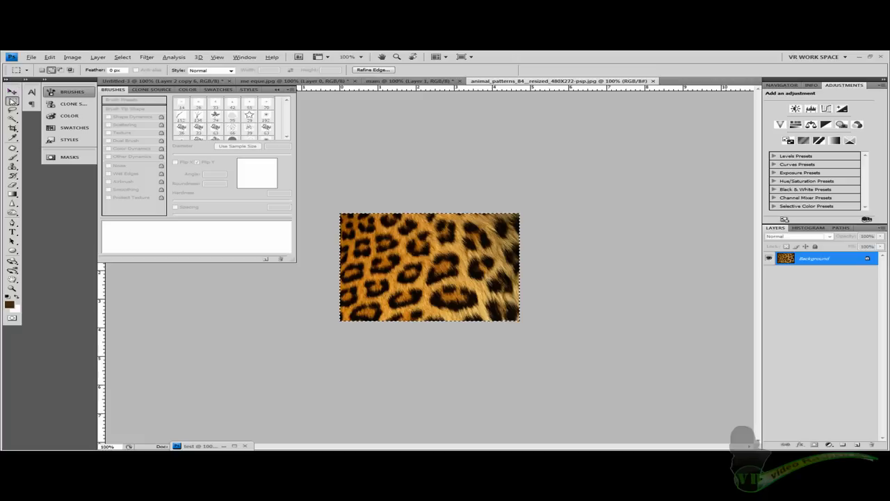
pyautogui.moveTo(11, 94)
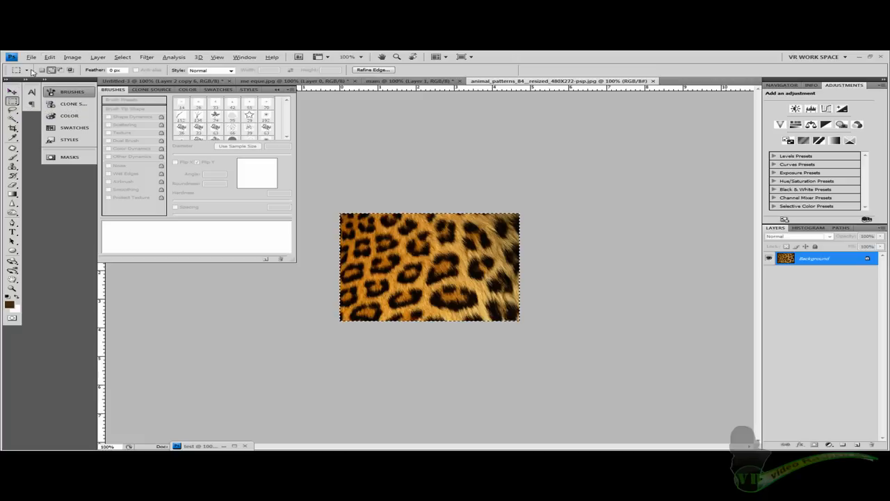
# Switch back to the document containing the furry orange R.
pyautogui.click(44, 57)
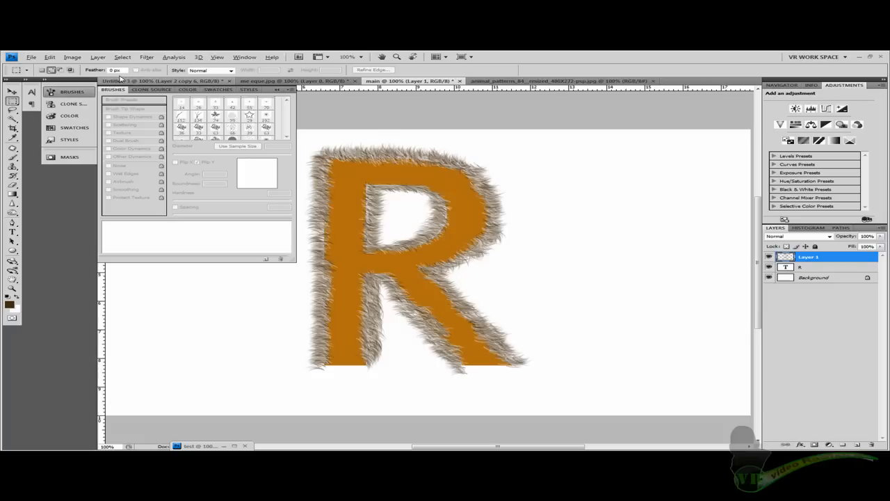
# Paste the leopard image as a new layer and stretch it over the whole R.
pyautogui.click(44, 57)
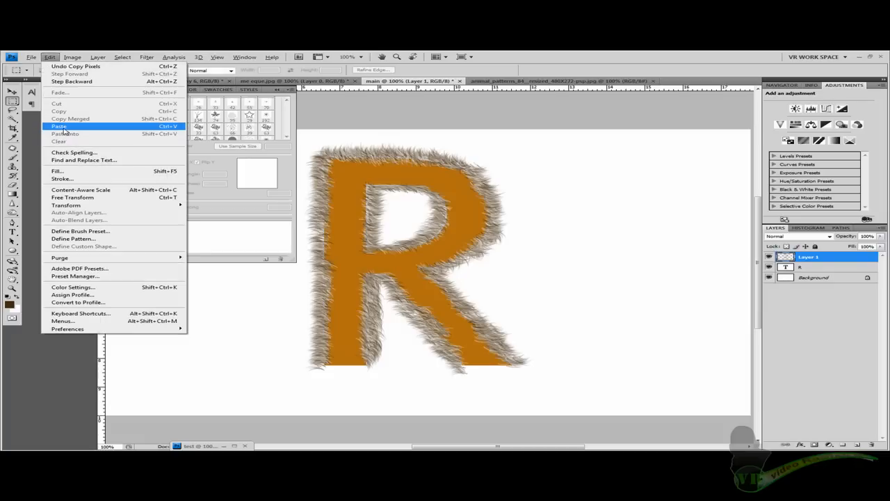
pyautogui.click(61, 126)
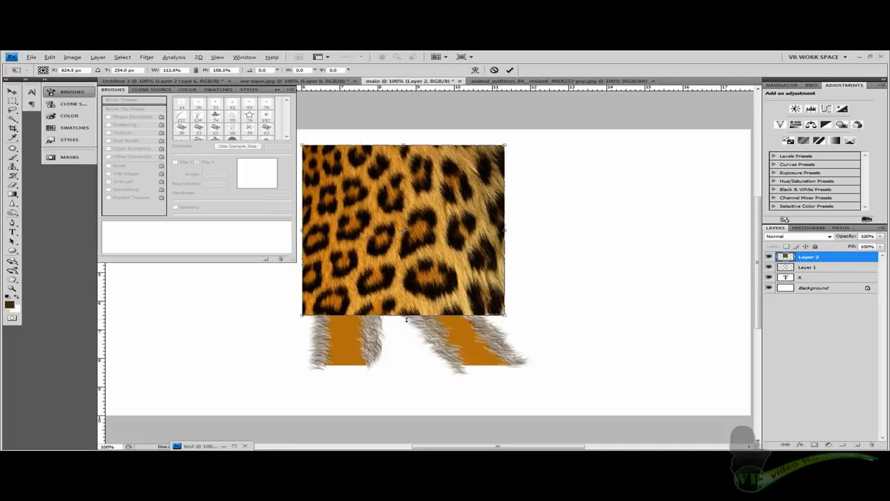
pyautogui.moveTo(403, 314); pyautogui.dragTo(403, 370)
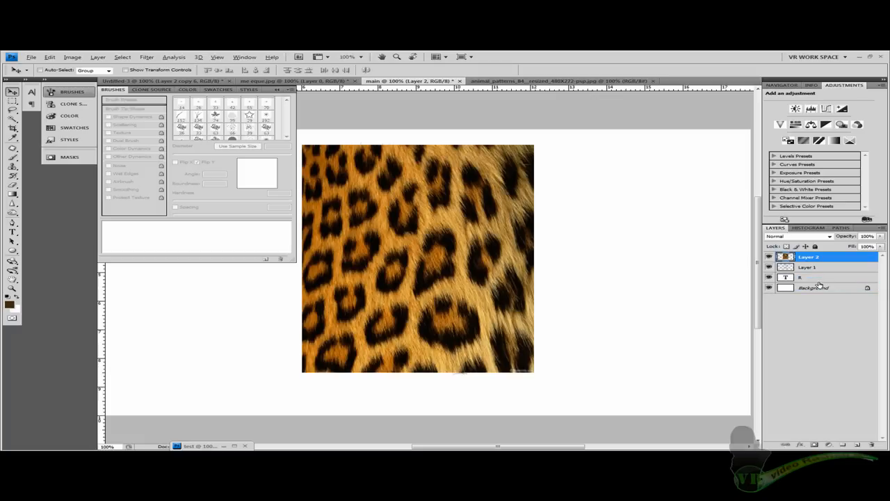
# Move the leopard layer beneath the fur strokes, then hide it and the orange R fill.
pyautogui.click(818, 277)
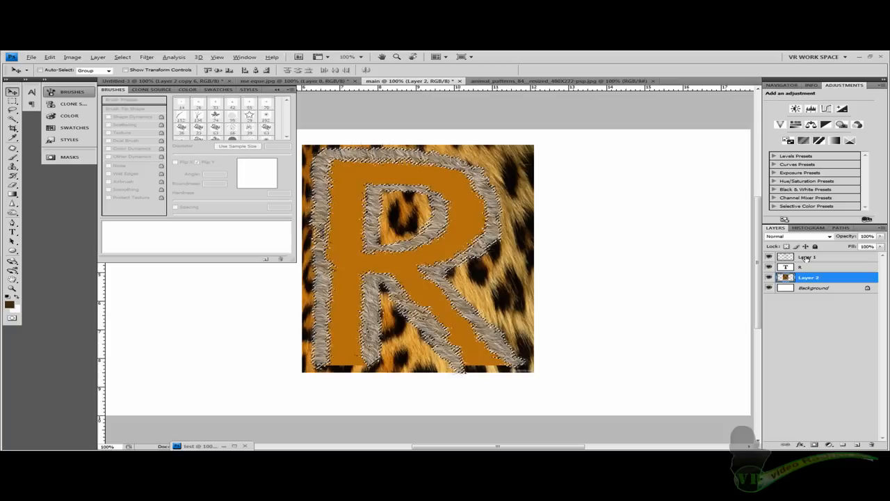
pyautogui.click(768, 256)
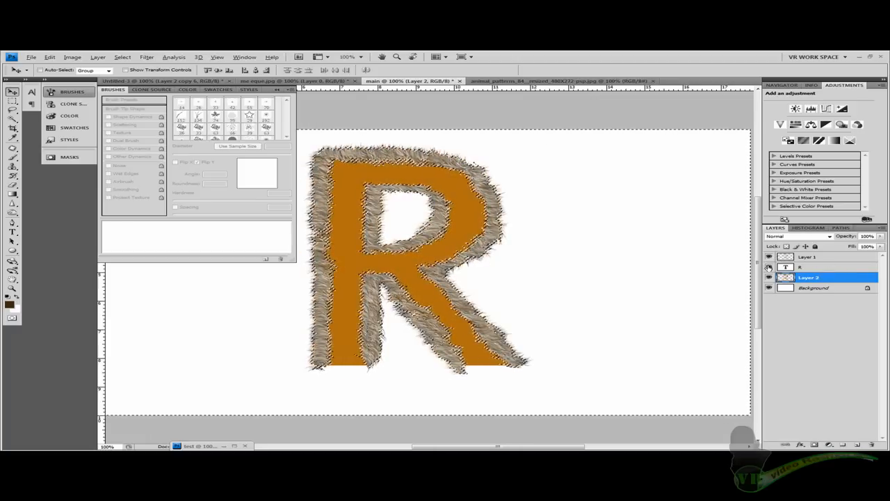
pyautogui.click(767, 267)
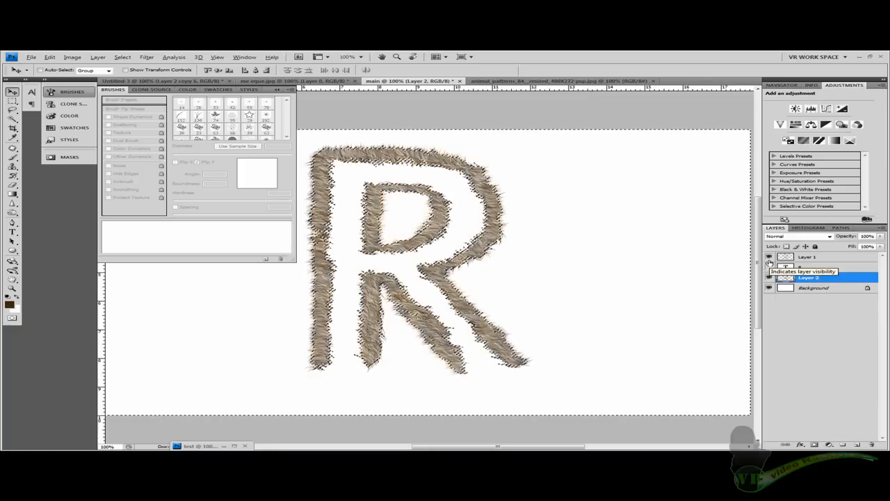
# Reveal the R fill, then apply the fur-stroke selection so Layer 2 keeps only leopard fur.
pyautogui.click(771, 256)
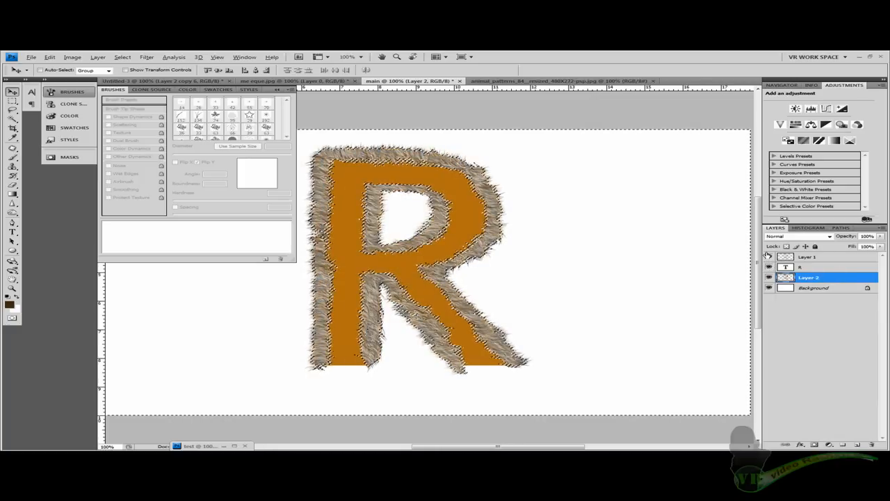
pyautogui.click(776, 256)
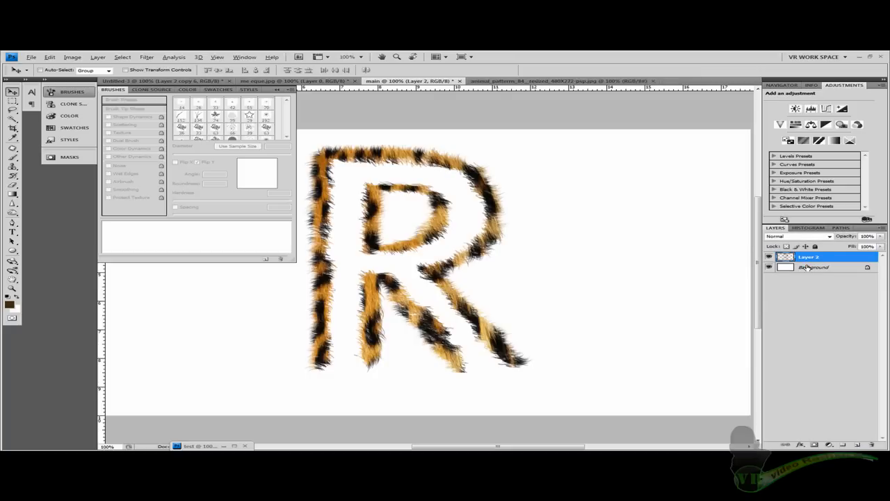
pyautogui.doubleClick(809, 256)
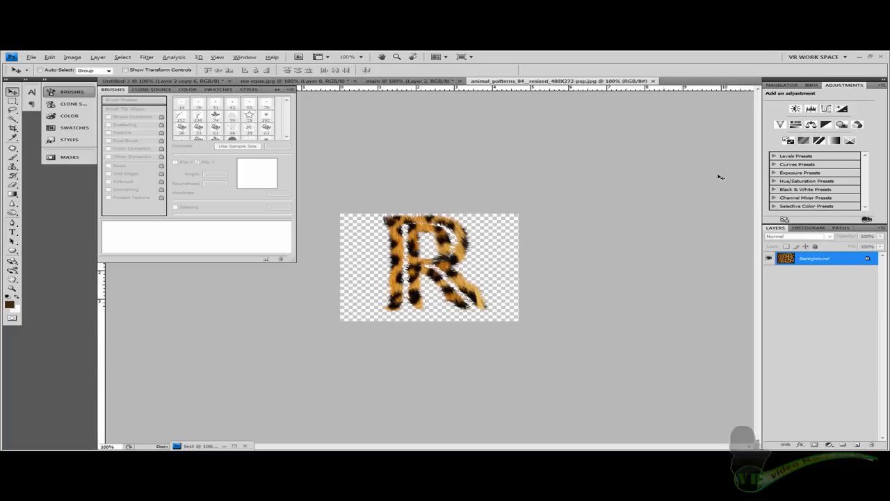
# Return to the furry R document before duplicating Layer 2 into thirteen copies.
pyautogui.click(570, 80)
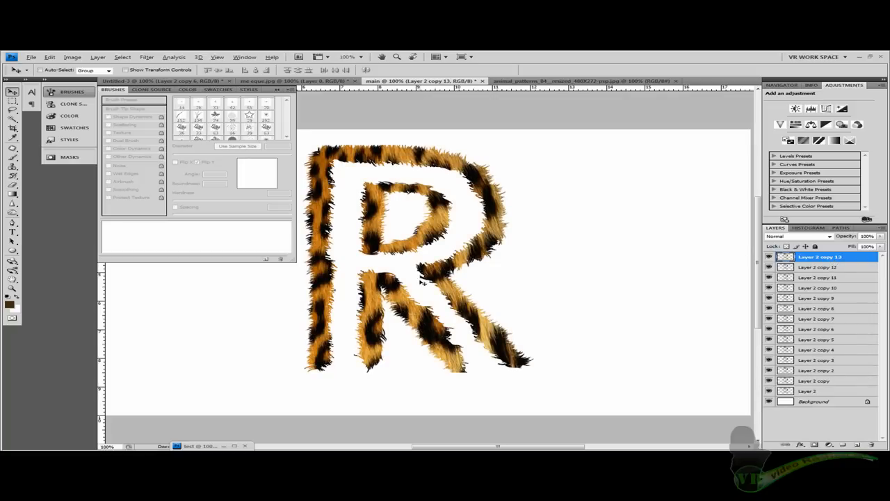
pyautogui.moveTo(556, 309)
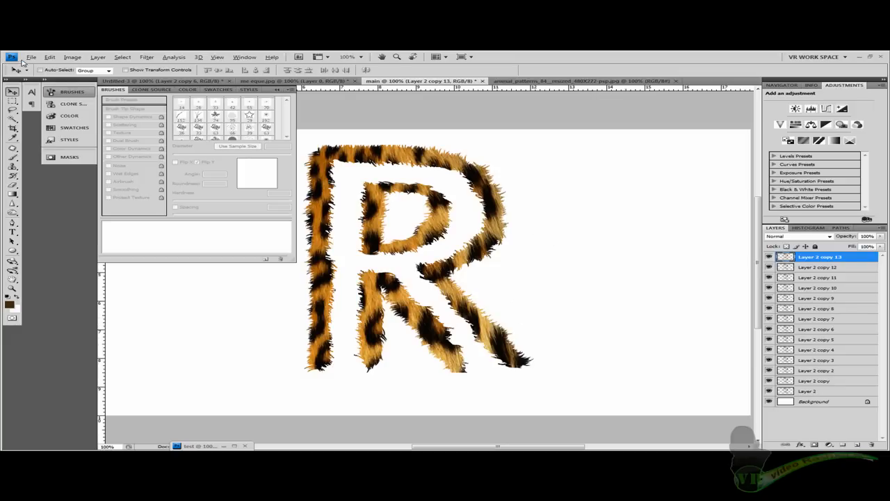
pyautogui.moveTo(29, 53)
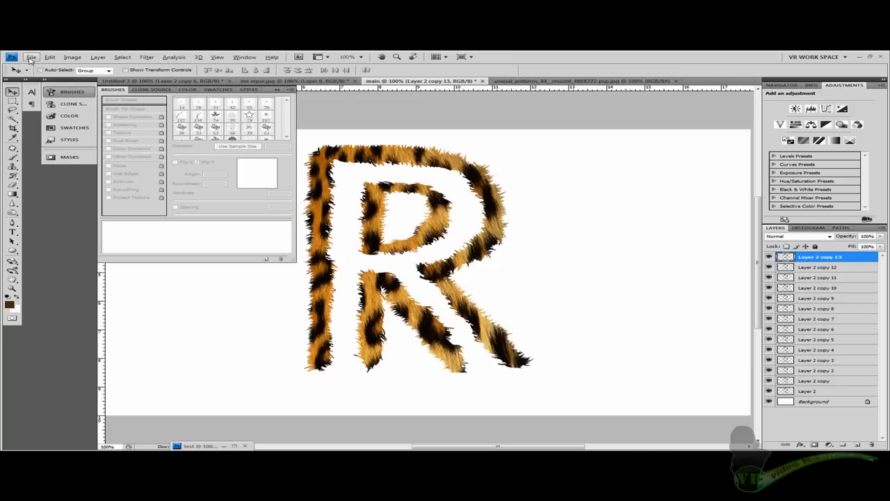
# Select the stacked Layer 2 copies and gather them into one group.
pyautogui.click(30, 52)
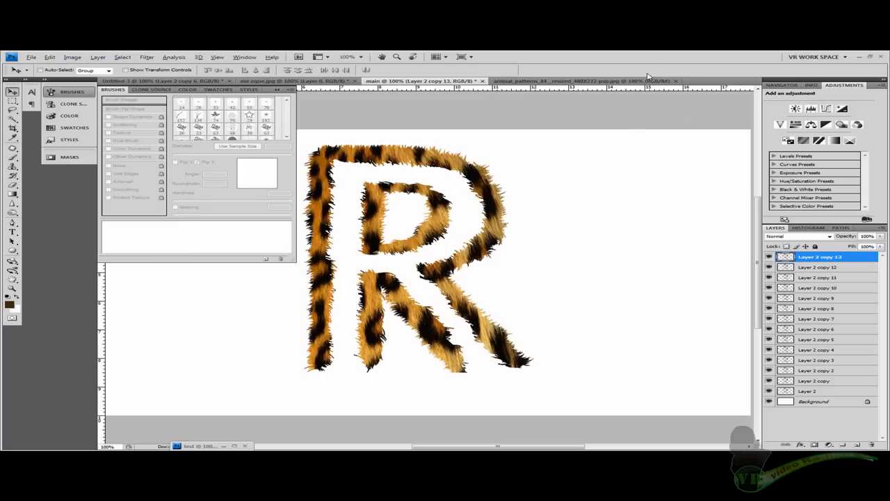
pyautogui.moveTo(815, 267)
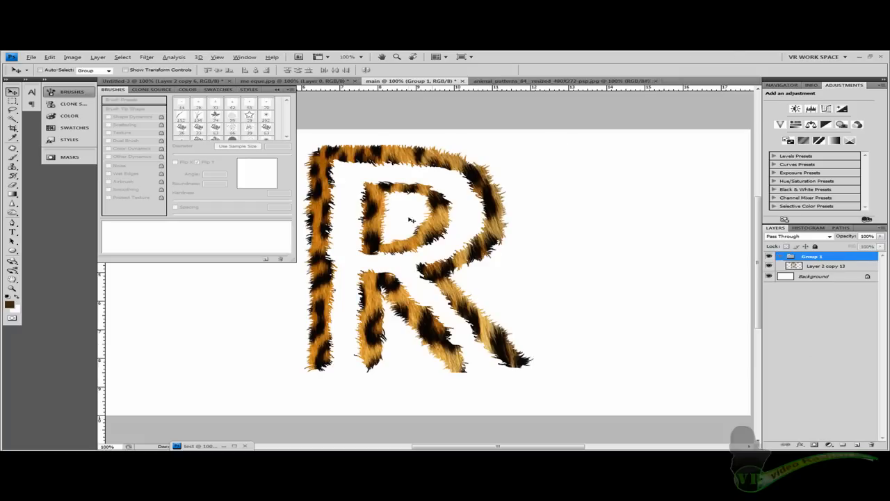
pyautogui.click(69, 91)
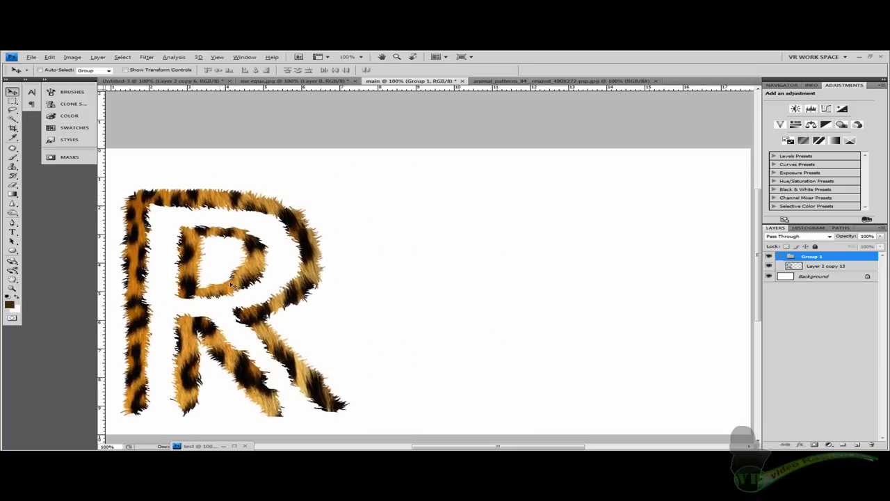
pyautogui.moveTo(610, 336)
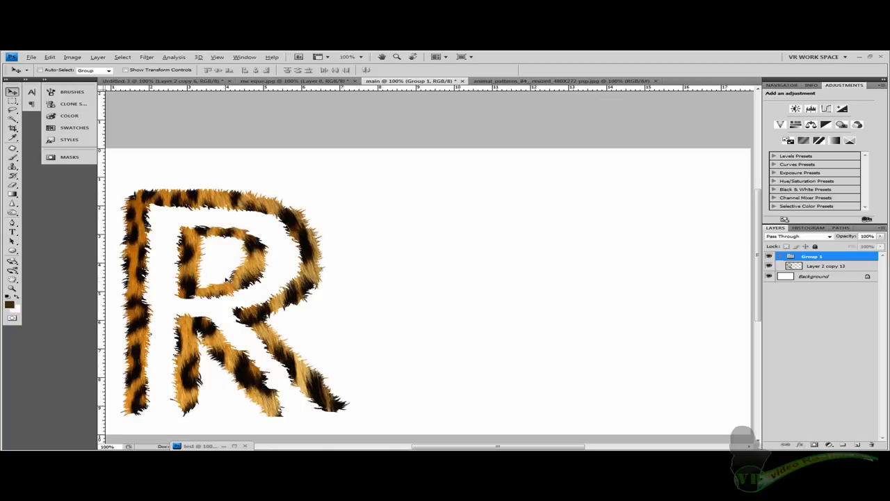
pyautogui.moveTo(470, 211)
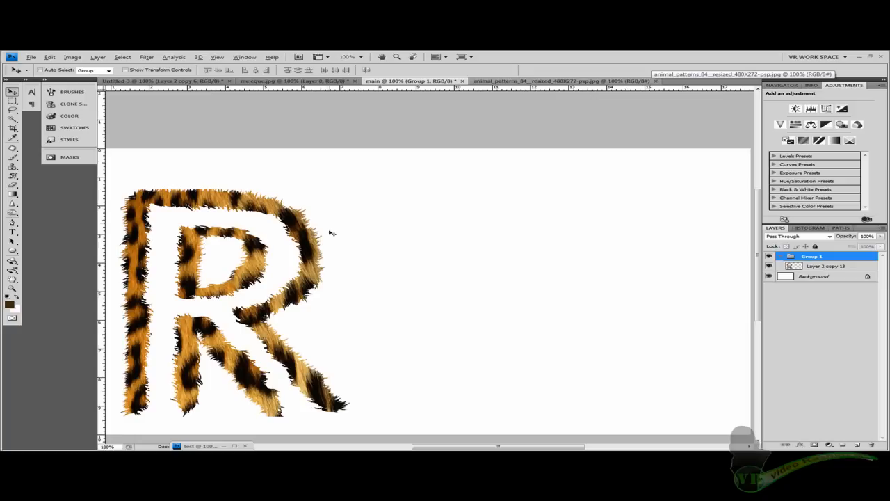
pyautogui.moveTo(331, 283)
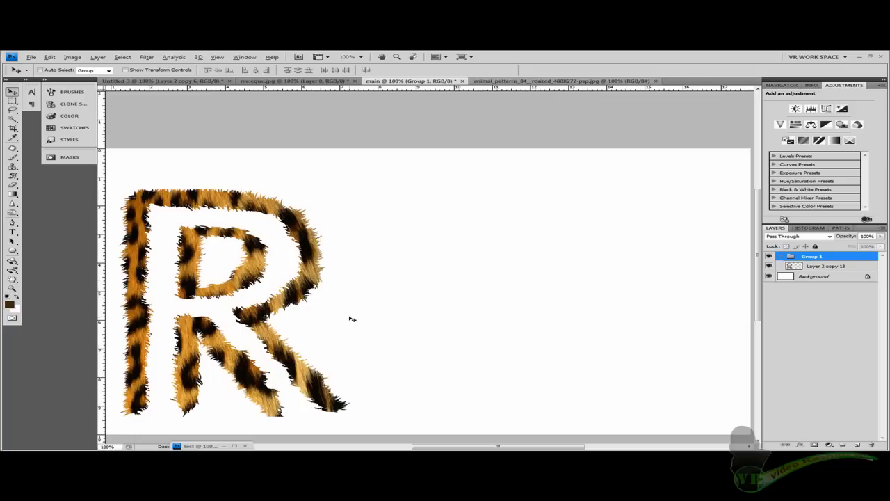
pyautogui.moveTo(350, 314)
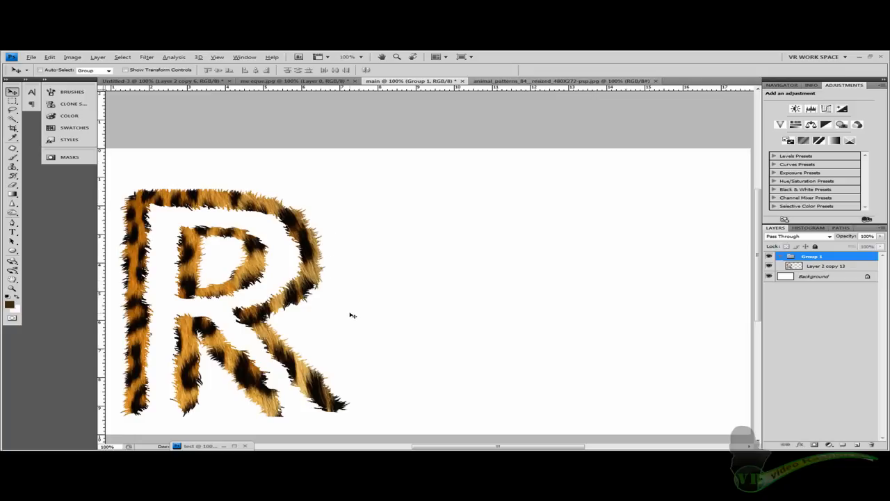